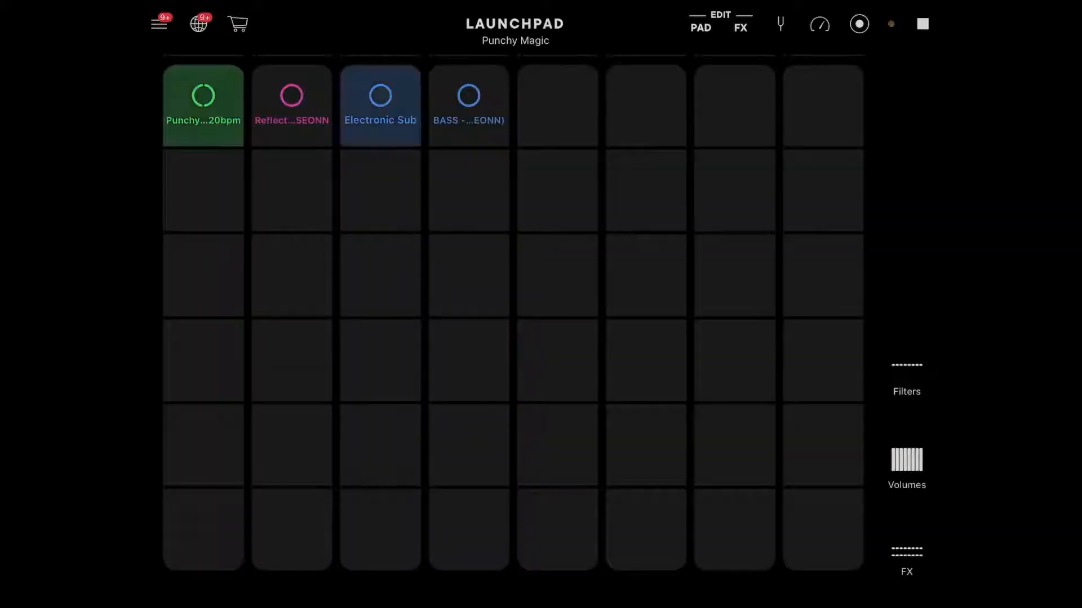
# Bring up the performance FX pads while the green and Electronic Sub loops play
pyautogui.click(202, 106)
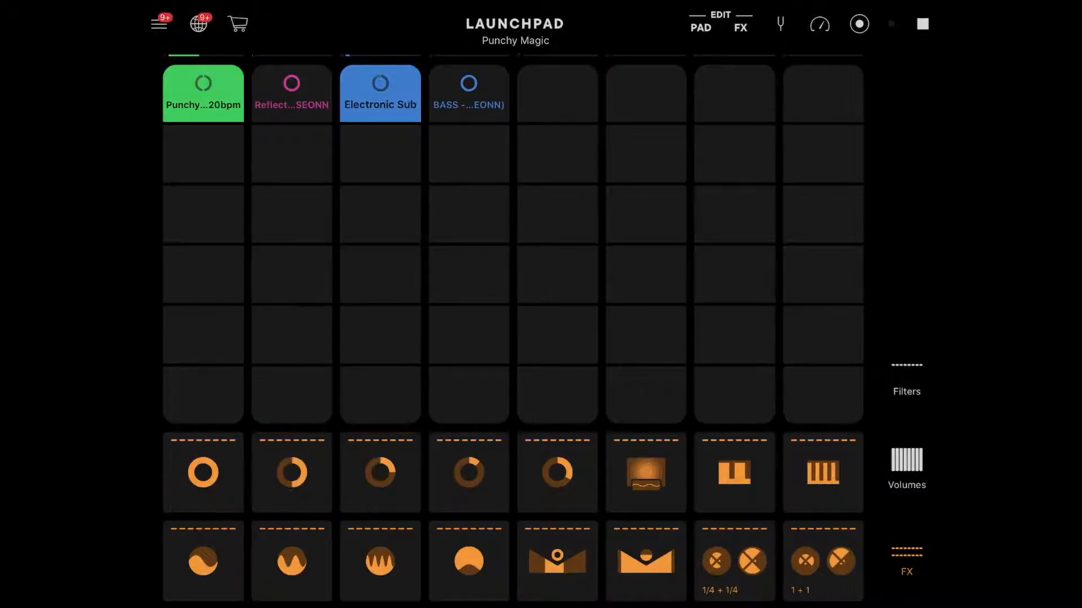
# Start the magenta Reflect loop and engage the second repeat-style effect in the top FX row
pyautogui.click(291, 92)
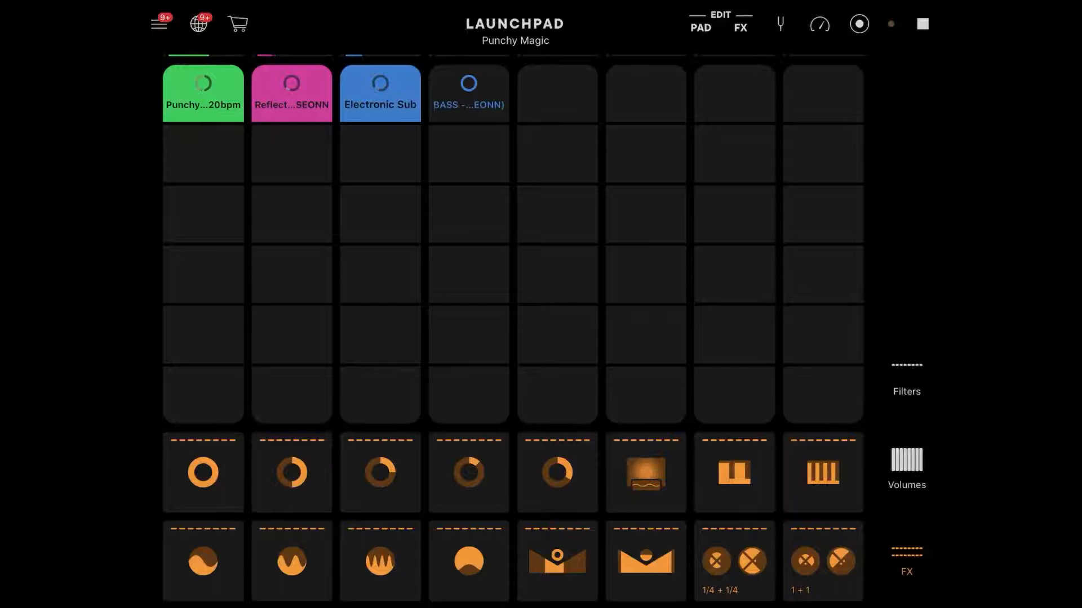
pyautogui.click(291, 472)
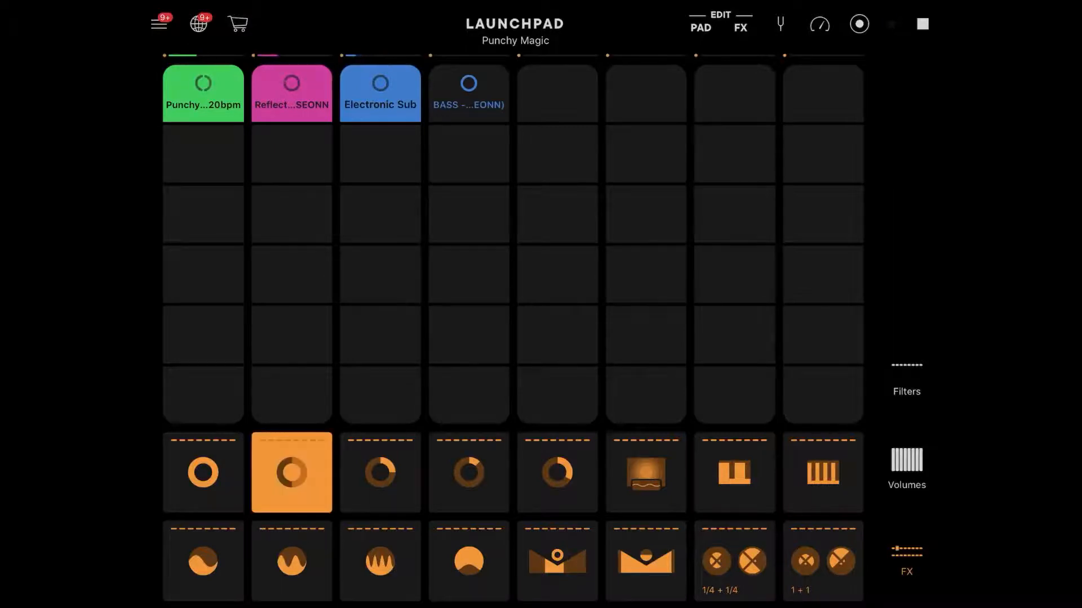